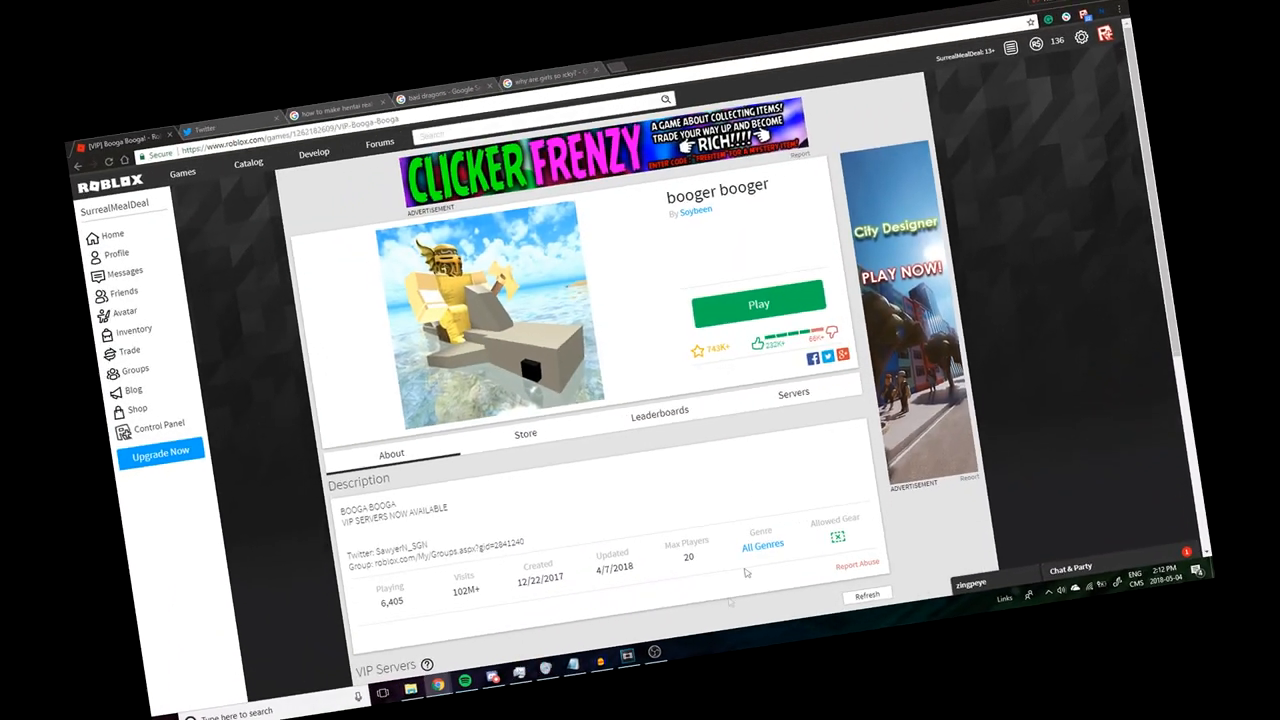
Step: Launch the game, choose the bearded face and spiky hairstyle, and start playing
left_click(758, 304)
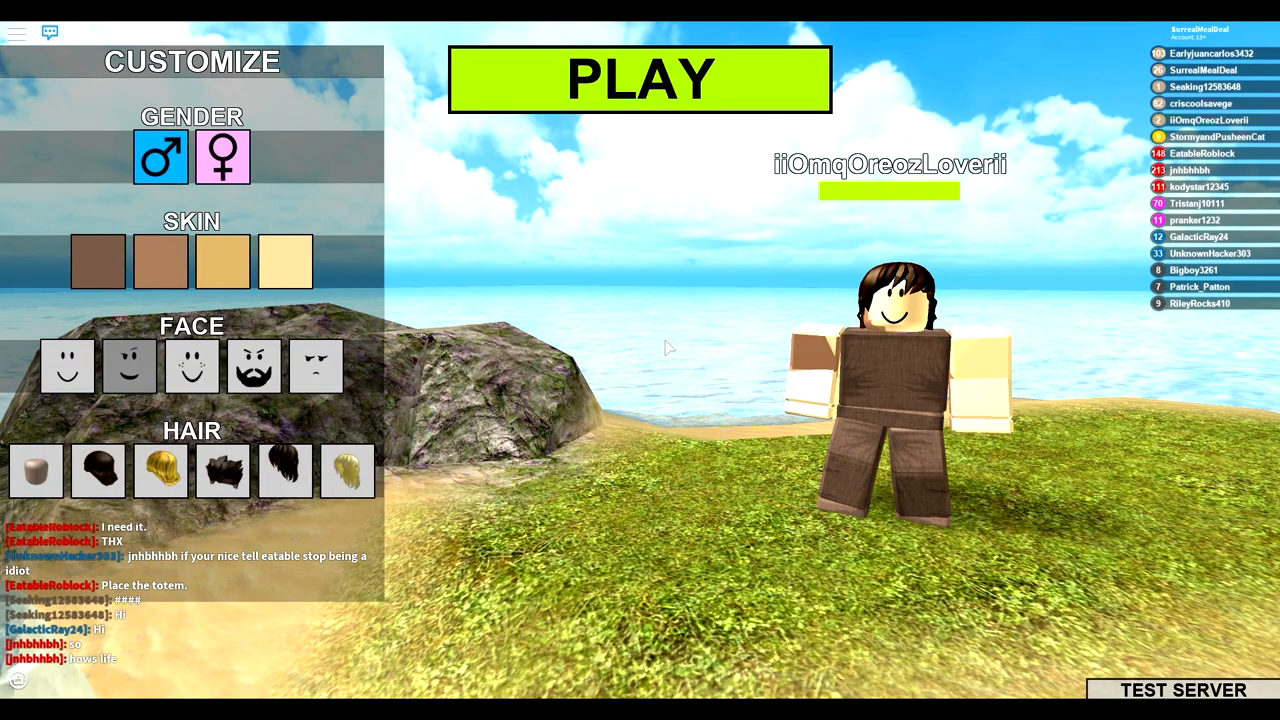
left_click(316, 364)
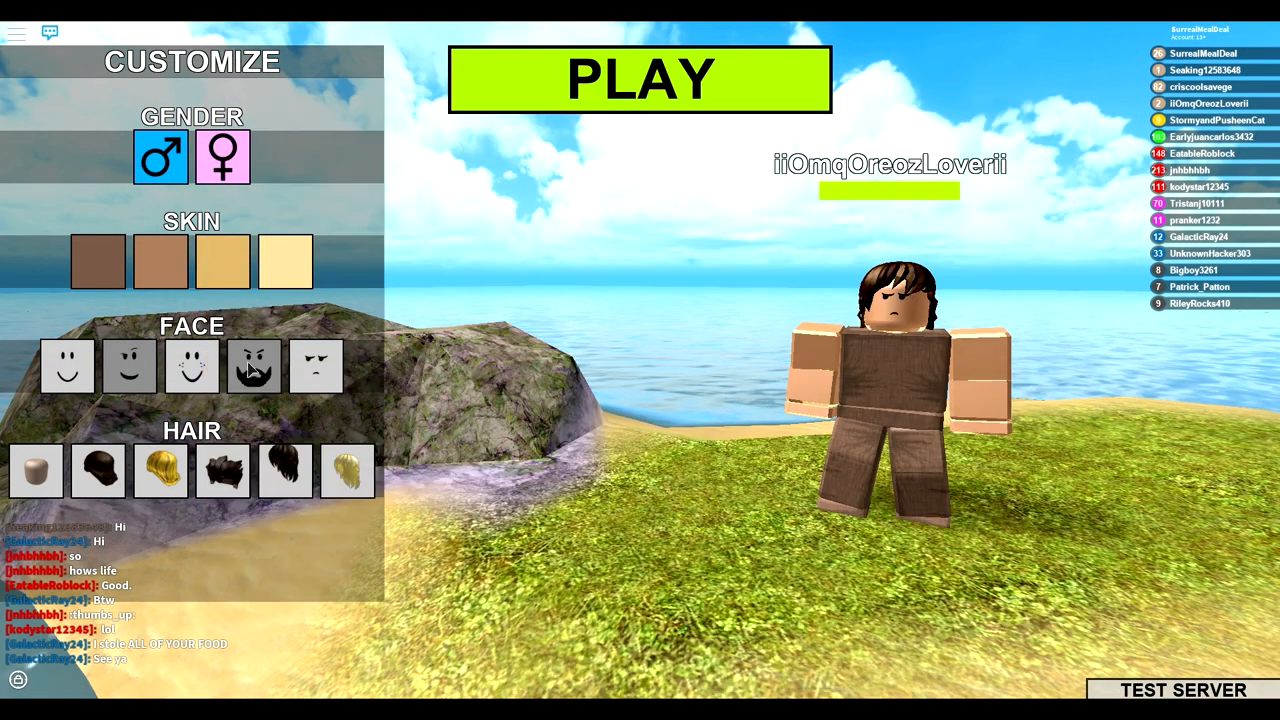
left_click(254, 366)
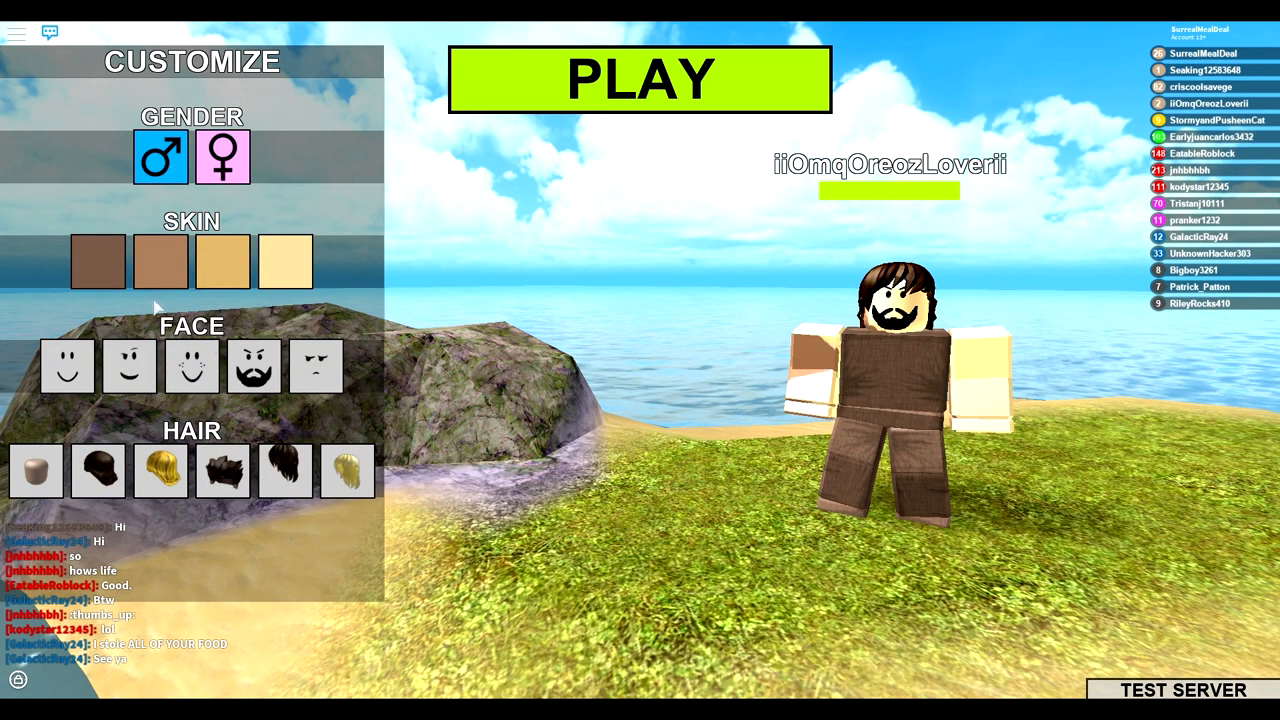
left_click(96, 260)
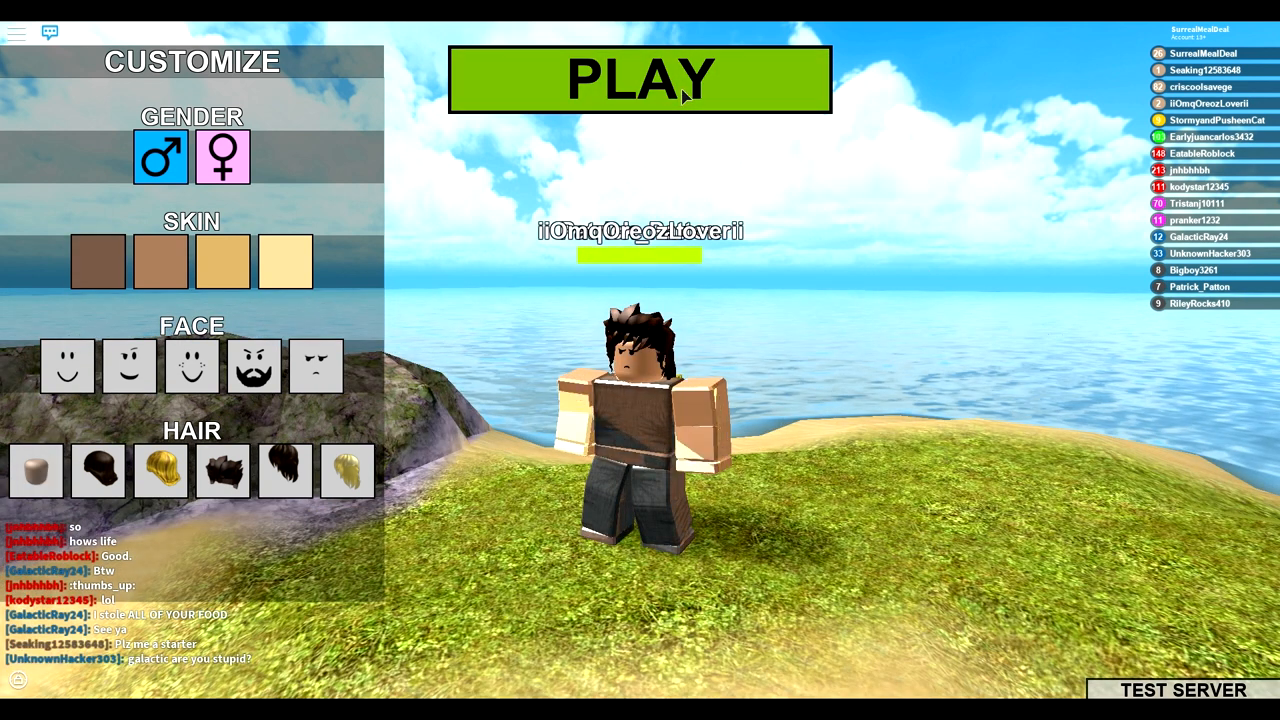
left_click(640, 80)
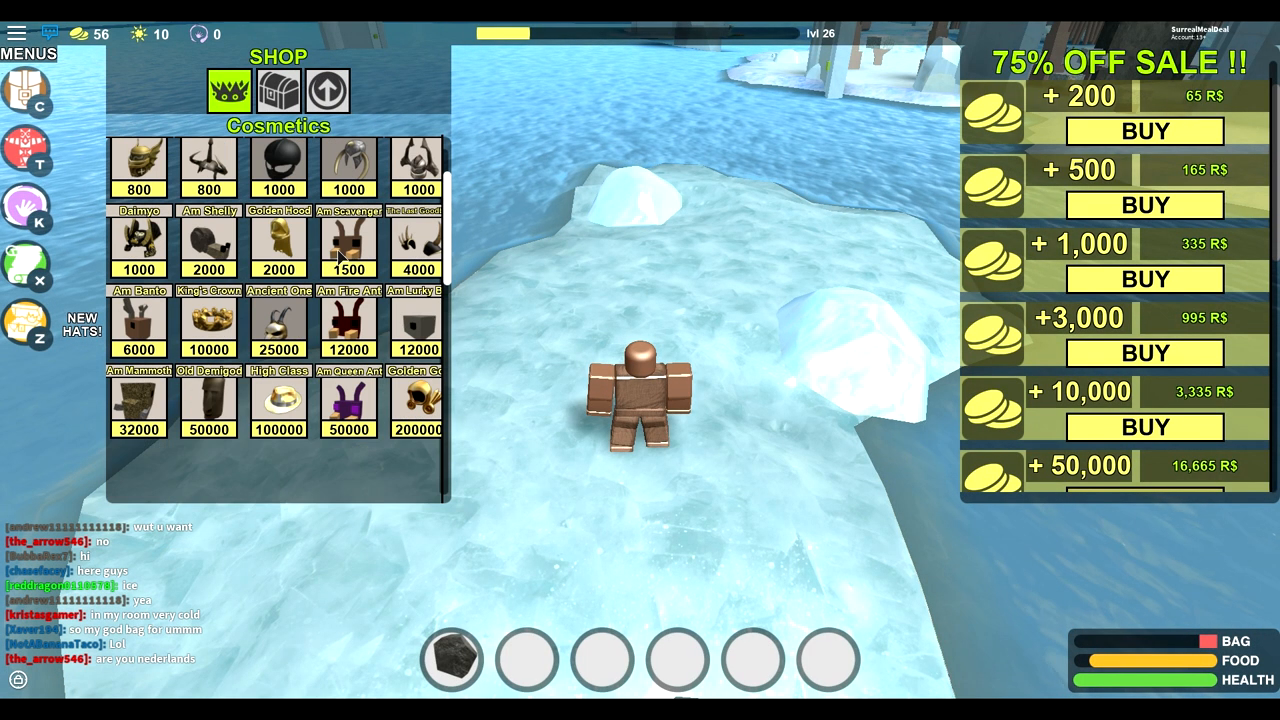
Step: Scroll through the shop's discounted coin pack offers
scroll("down", 3)
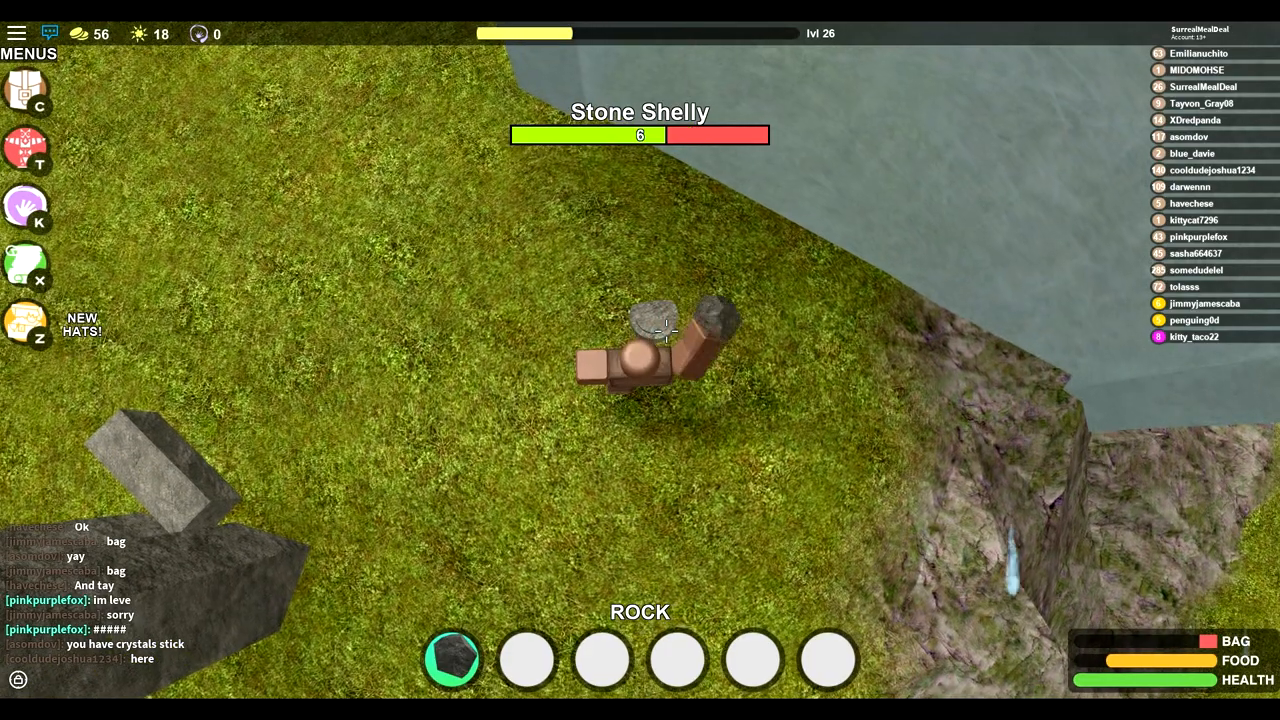
Step: Hit the Stone Shelly with the equipped rock to deplete its health
left_click(664, 330)
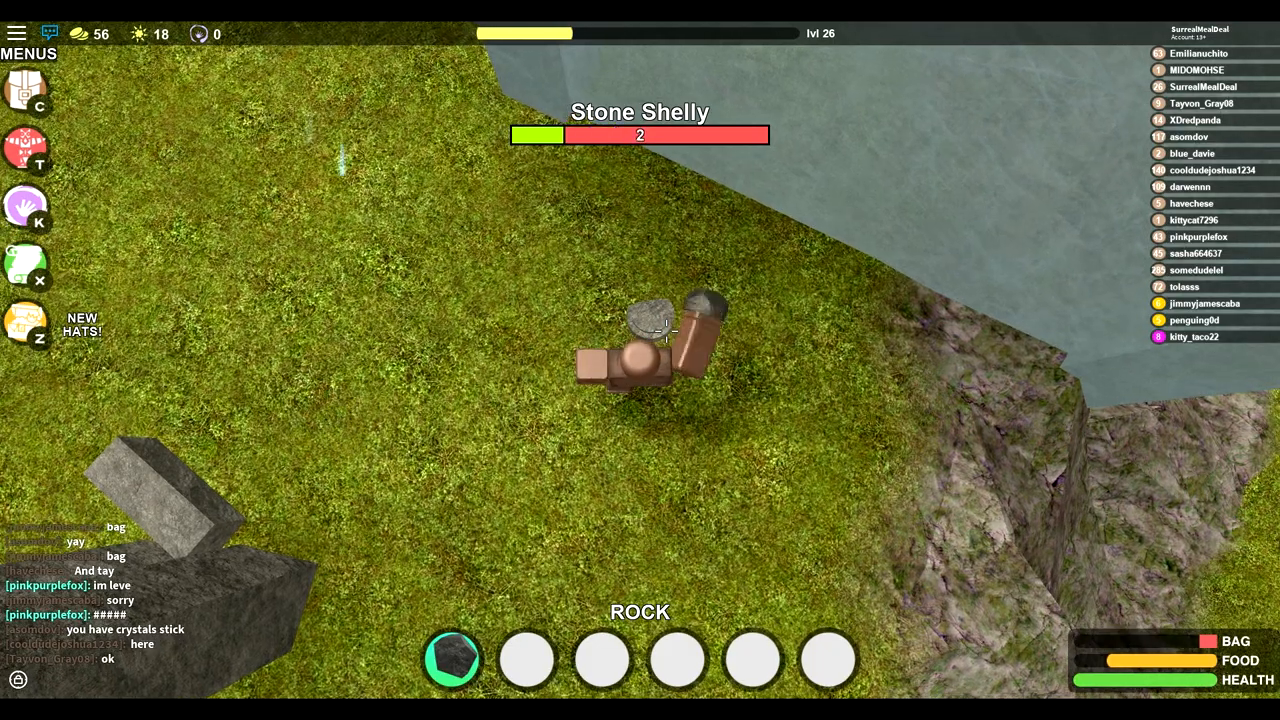